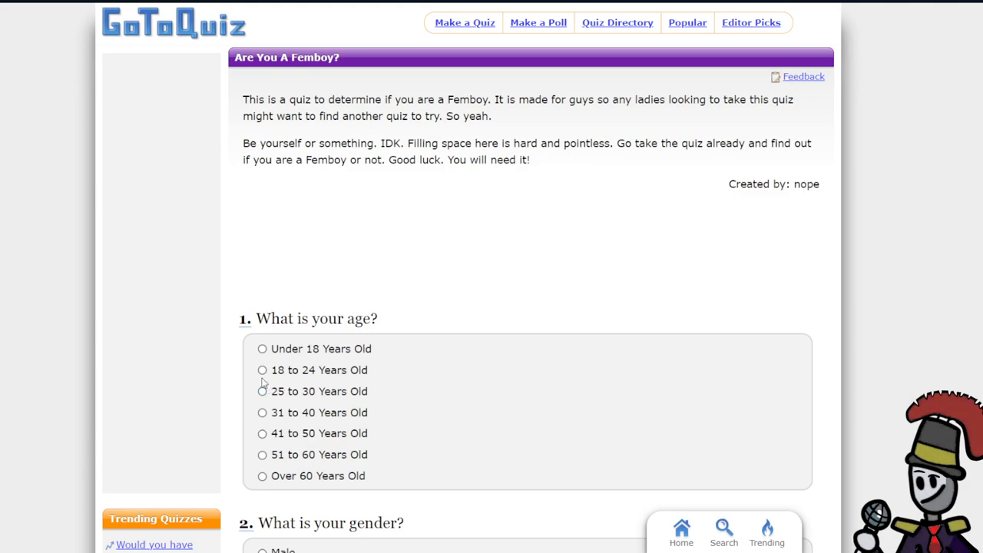
# - Answer age as 18 to 24 years old and Yeah to being a guy
pyautogui.click(261, 369)
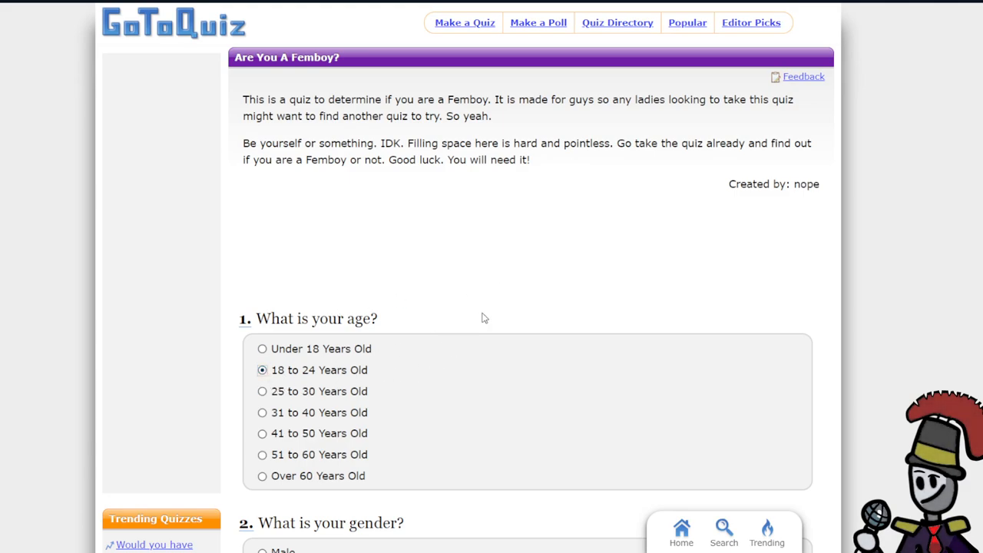
pyautogui.scroll(-3)
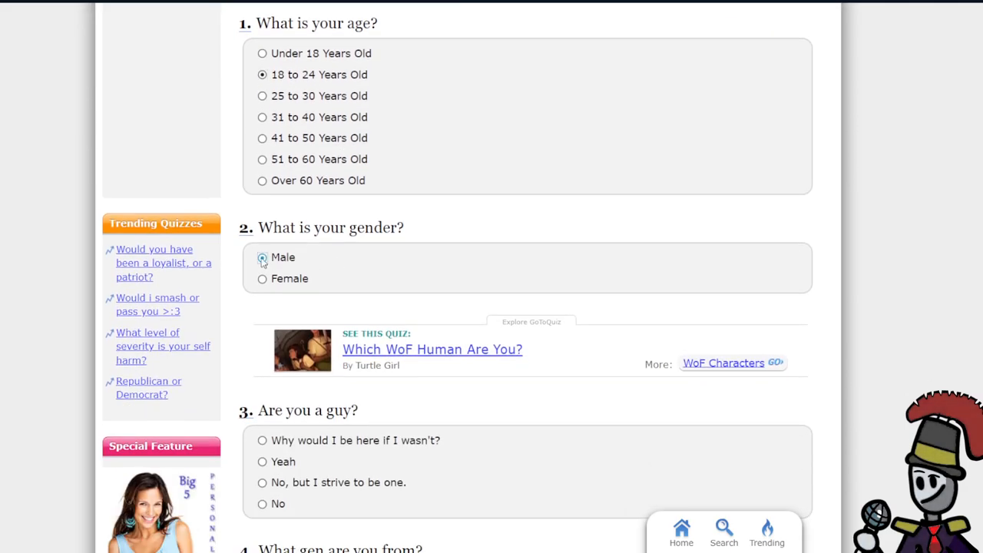
pyautogui.scroll(-3)
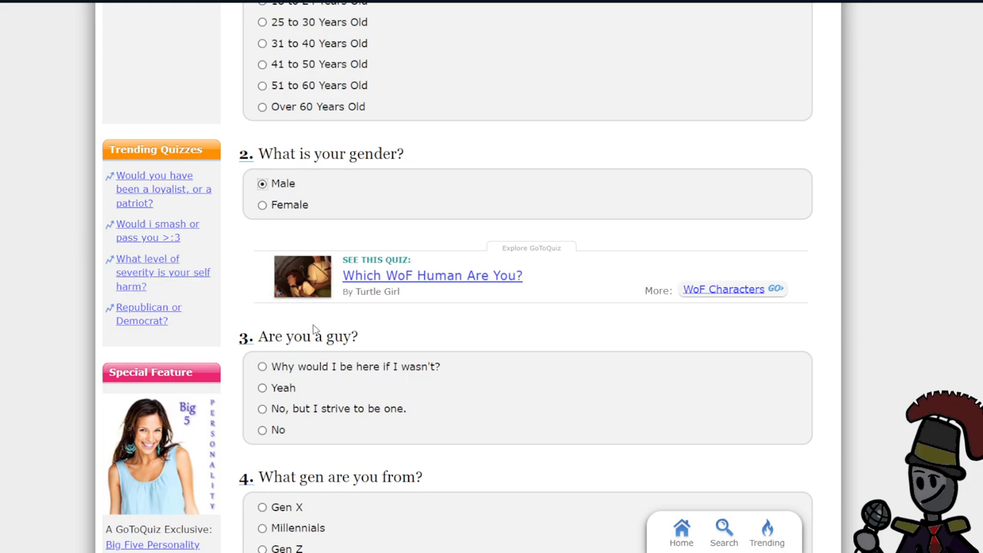
pyautogui.moveTo(366, 378)
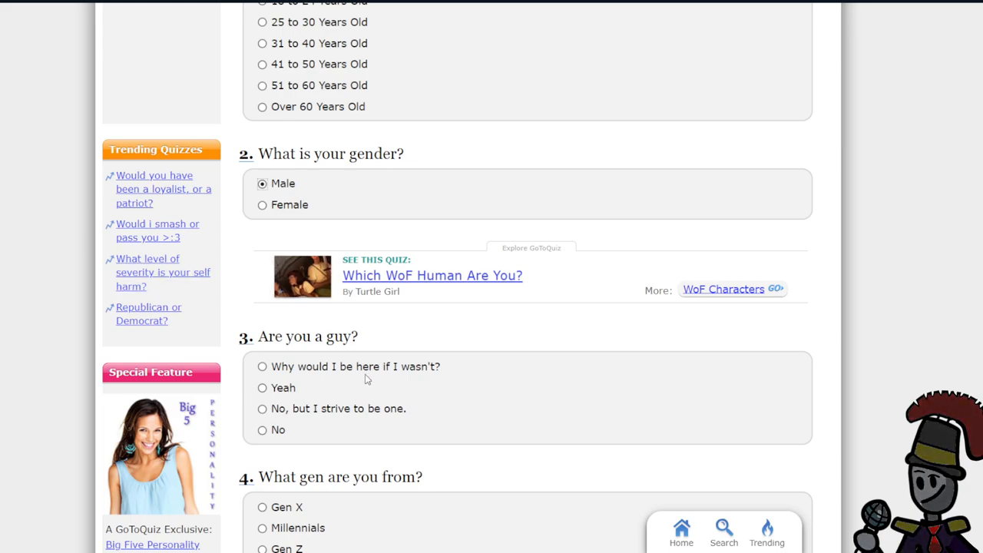
pyautogui.moveTo(396, 158)
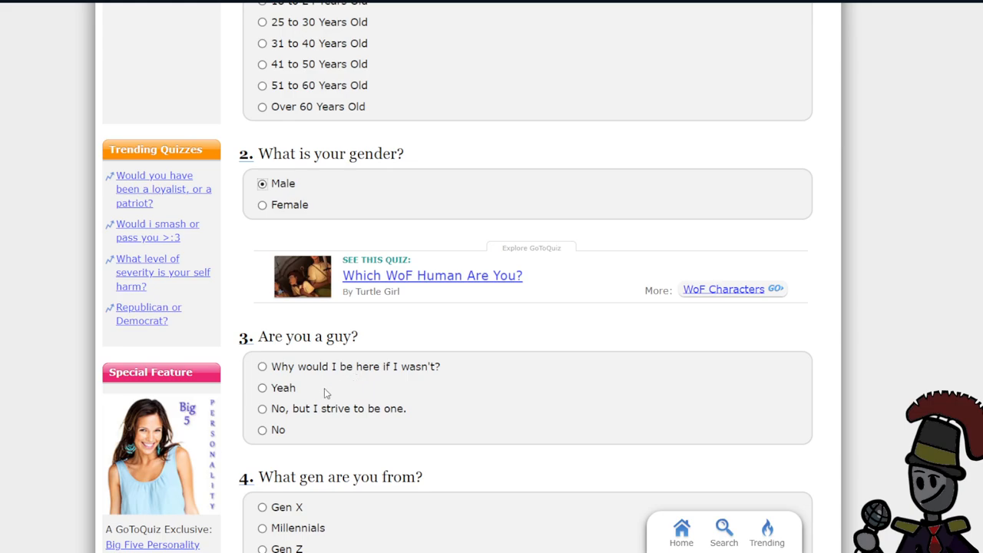
pyautogui.click(263, 387)
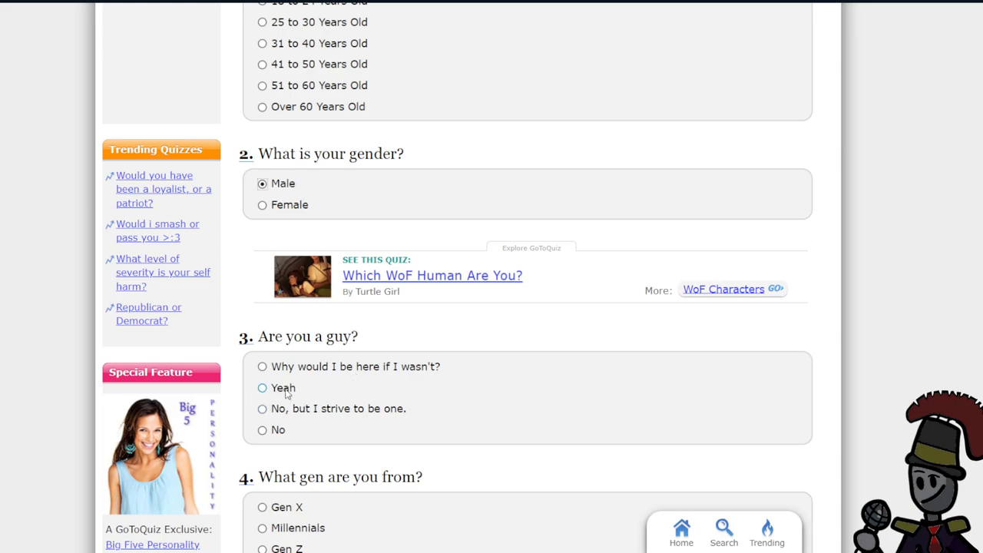
pyautogui.moveTo(336, 377)
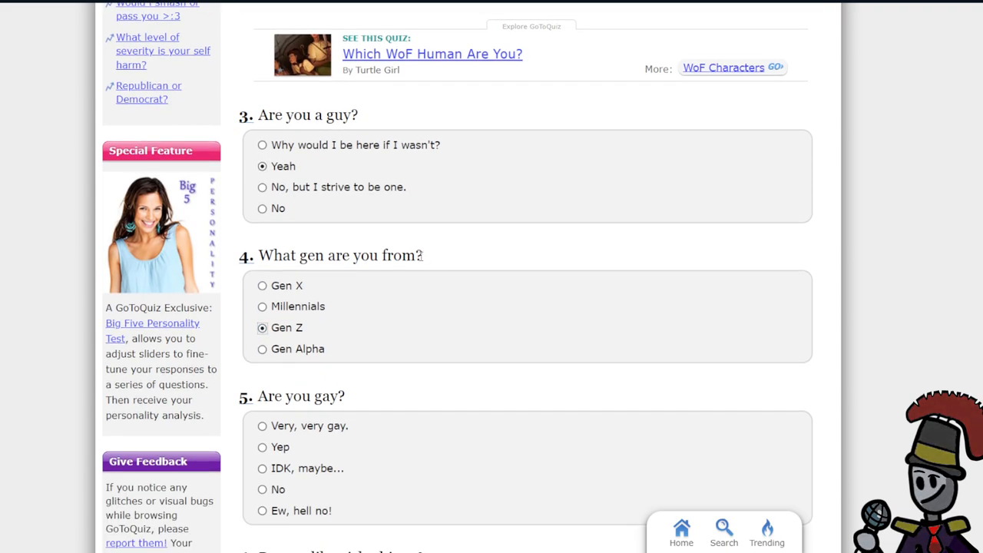
pyautogui.moveTo(292, 455)
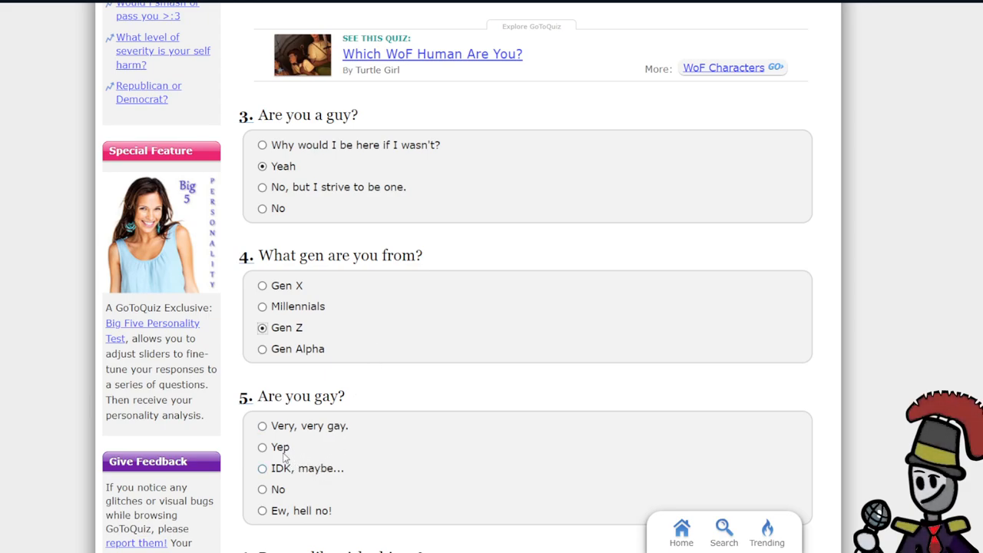
# - Answer liking girly things a little, liking pink, and hoodies only for weather protection
pyautogui.scroll(-3)
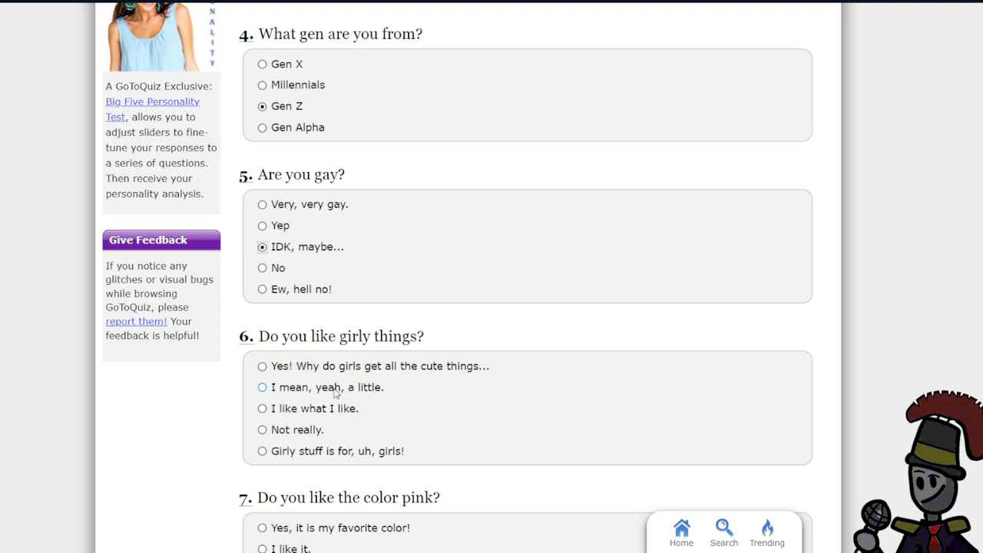
pyautogui.click(262, 387)
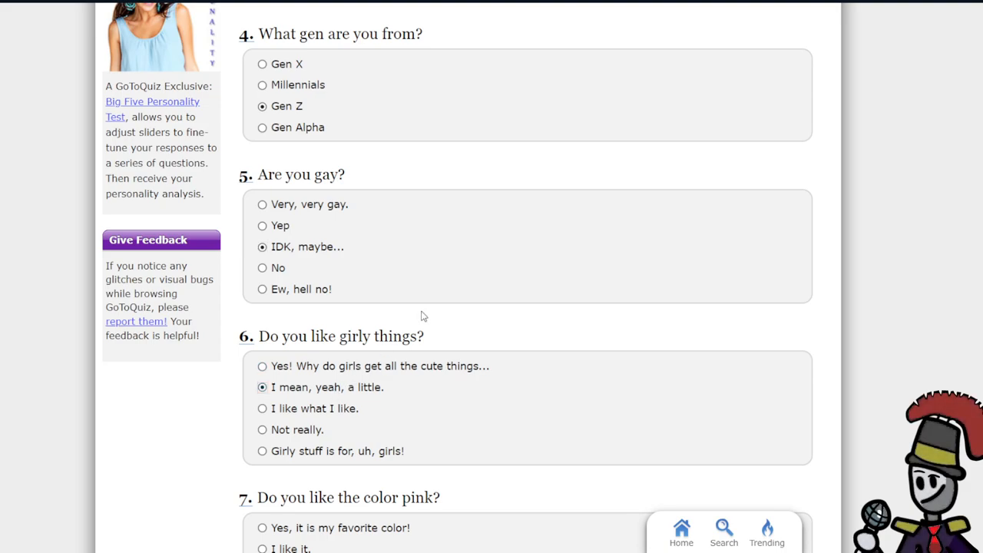
pyautogui.scroll(-3)
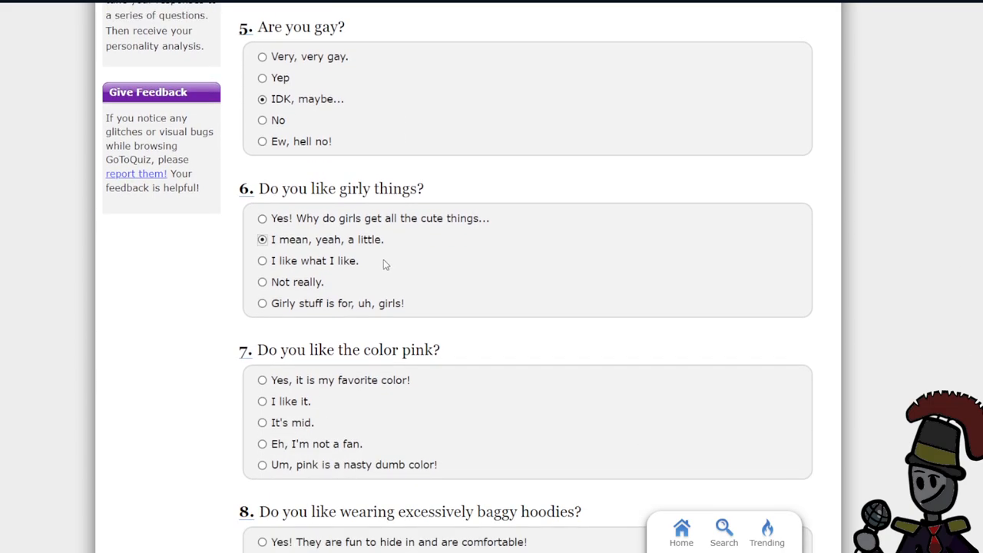
pyautogui.click(261, 401)
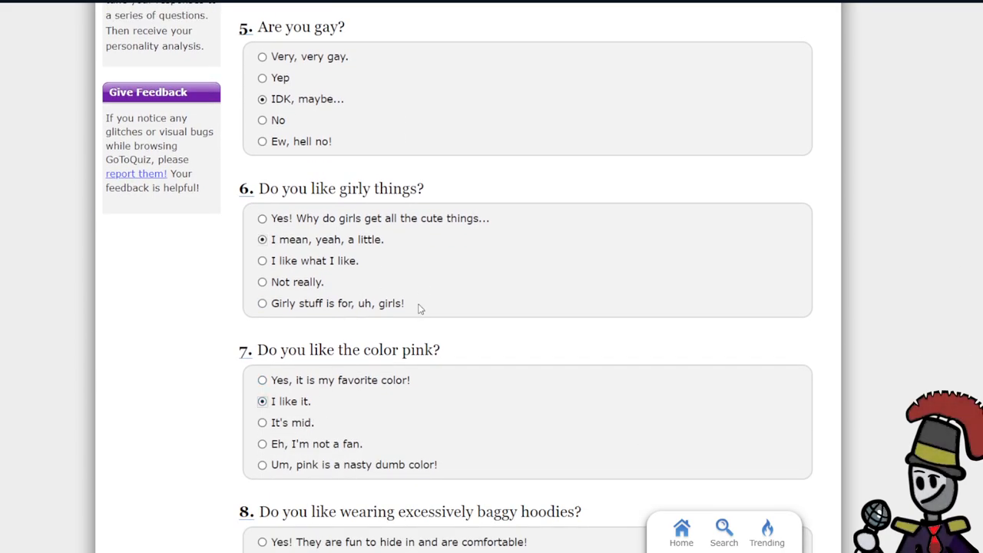
pyautogui.scroll(-3)
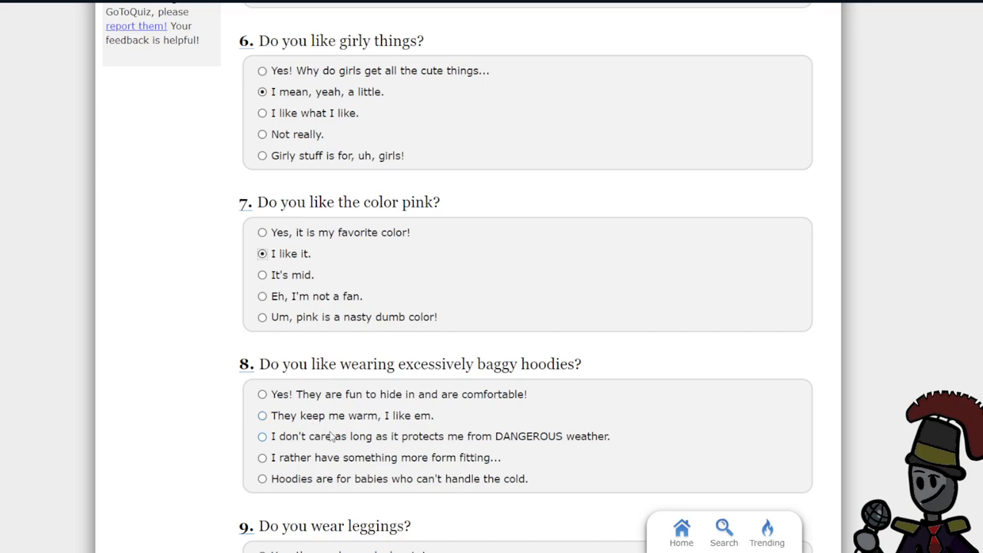
pyautogui.click(263, 436)
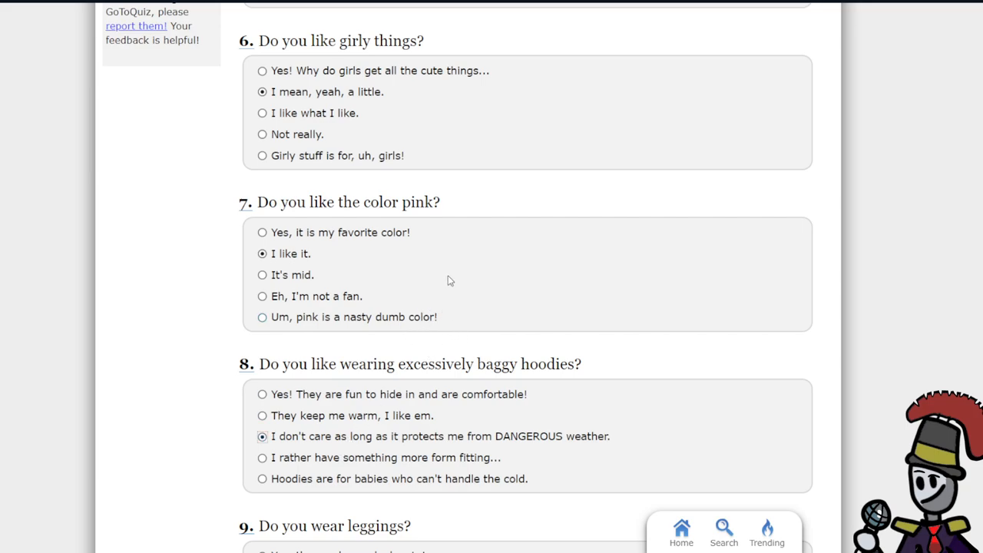
# - Answer kitty-cat collars, neutral on being needy, and internet slang only occasionally
pyautogui.scroll(-3)
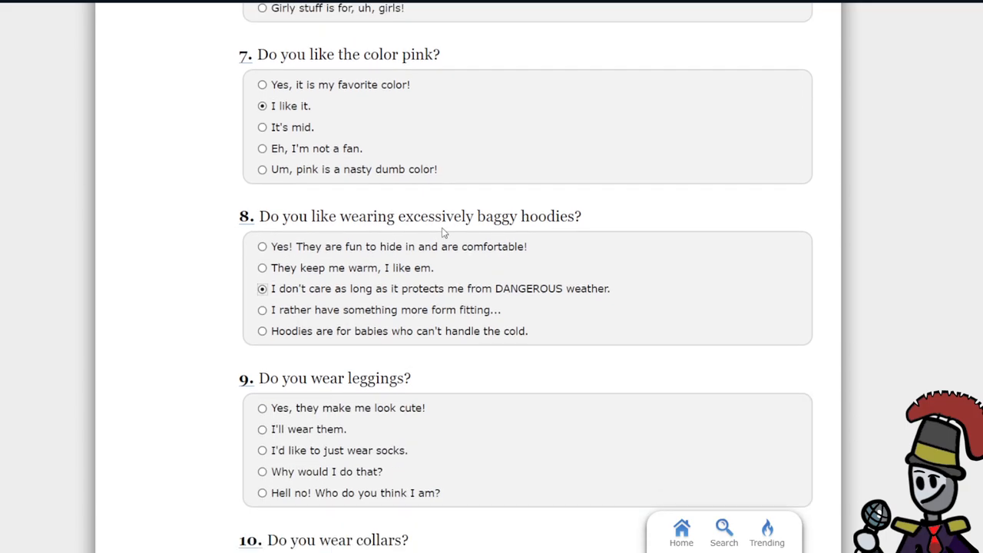
pyautogui.moveTo(355, 462)
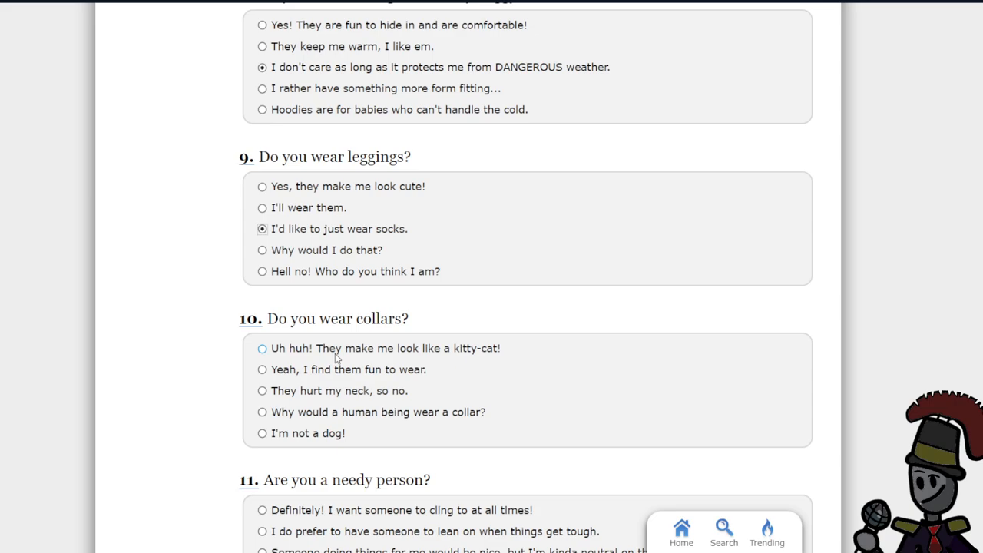
pyautogui.click(262, 347)
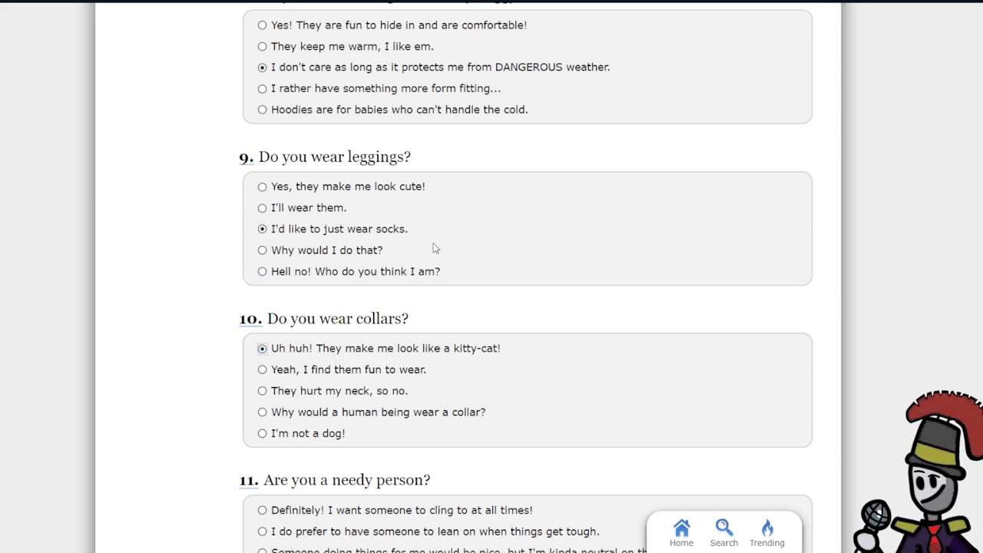
pyautogui.scroll(-3)
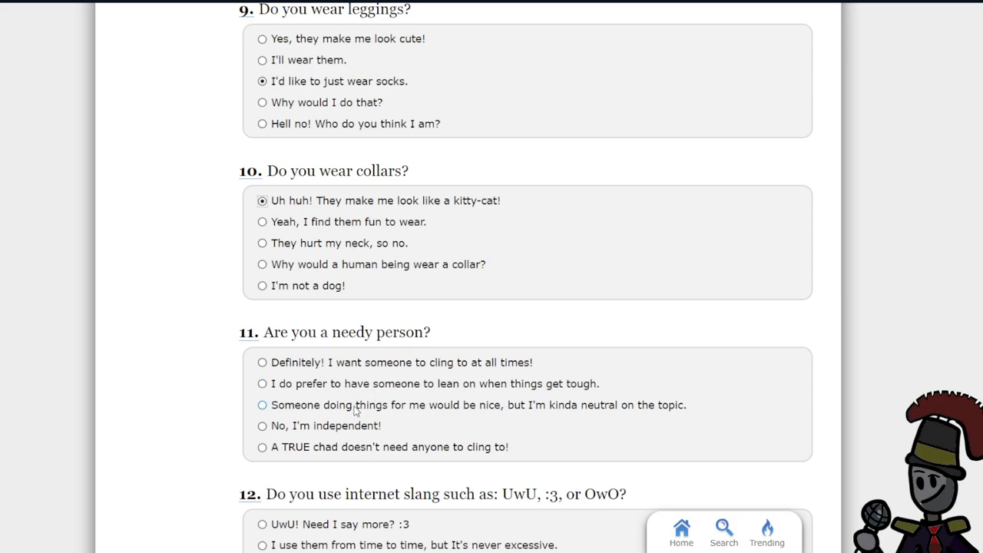
pyautogui.click(263, 406)
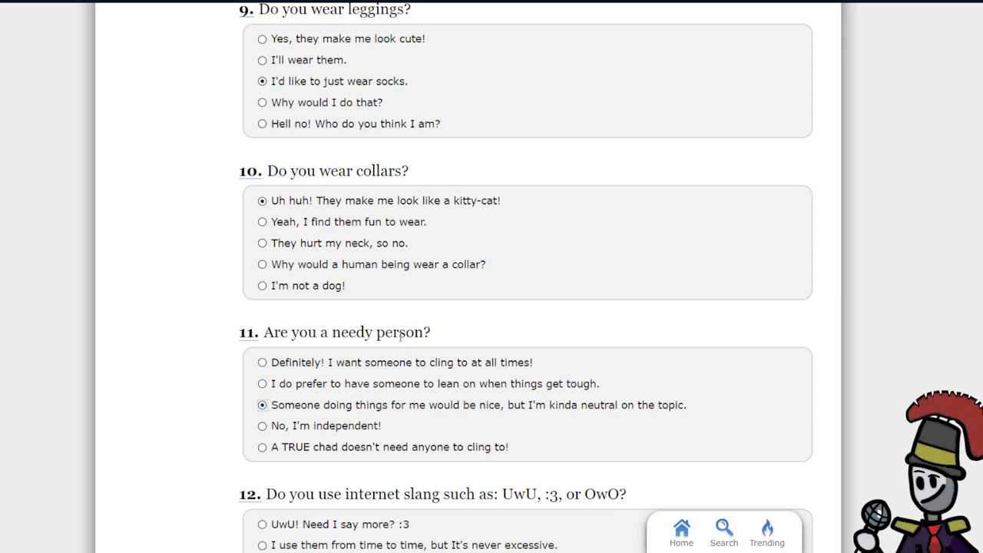
pyautogui.moveTo(467, 280)
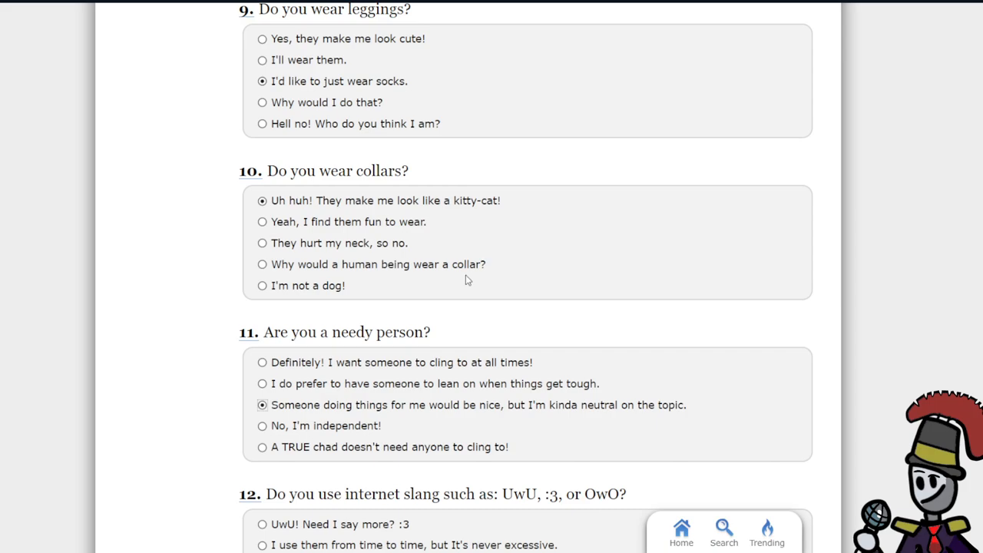
pyautogui.scroll(-3)
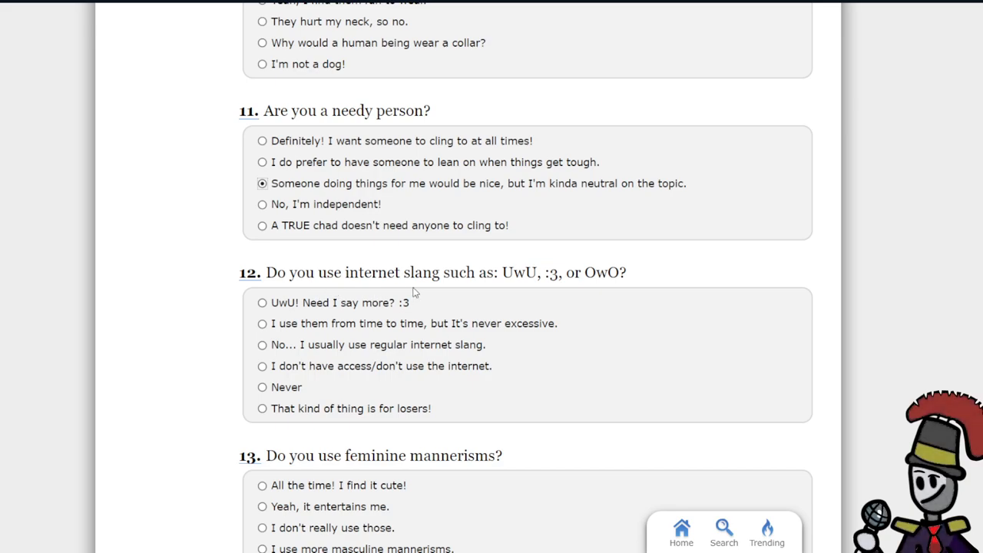
pyautogui.moveTo(587, 307)
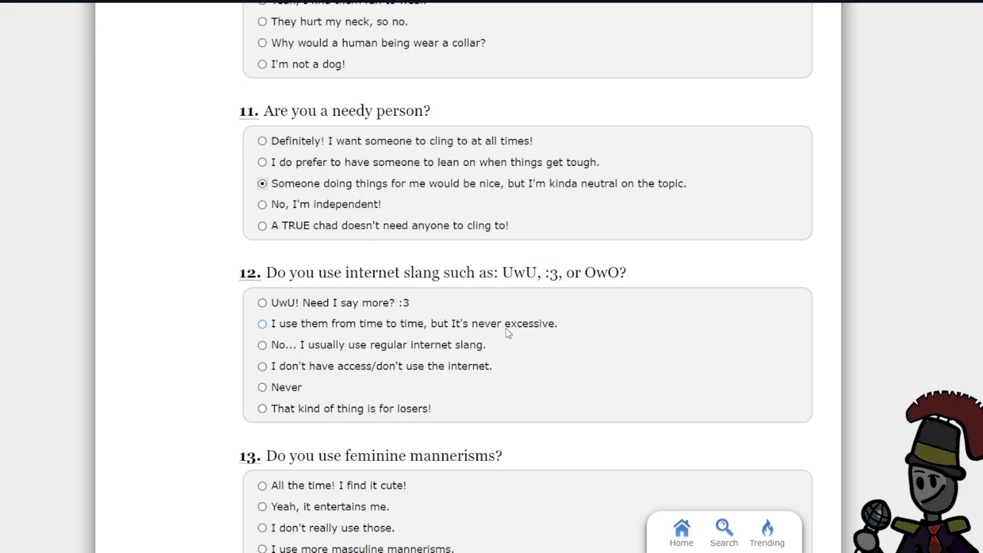
pyautogui.click(261, 322)
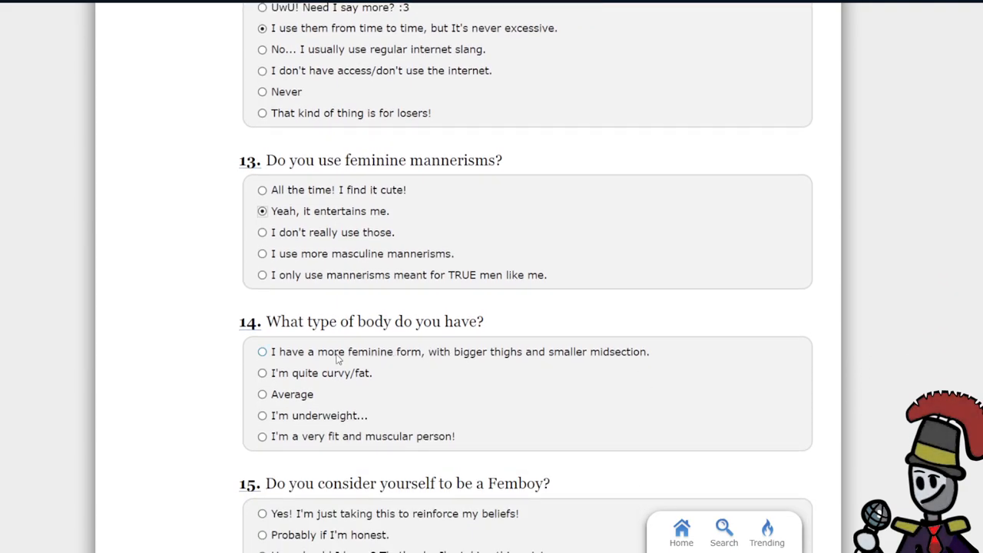
pyautogui.moveTo(326, 407)
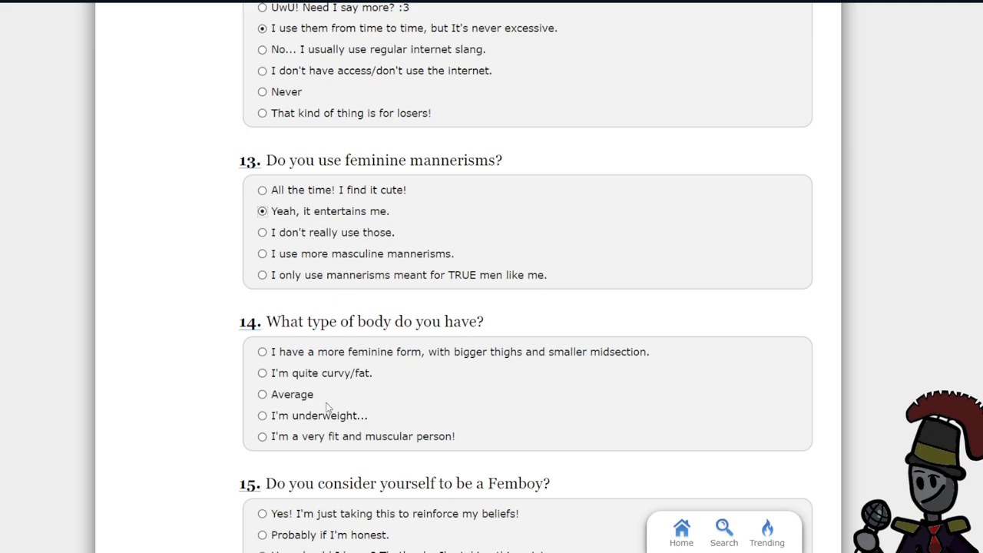
# - Answer Average body type and unsure about being a femboy
pyautogui.click(261, 393)
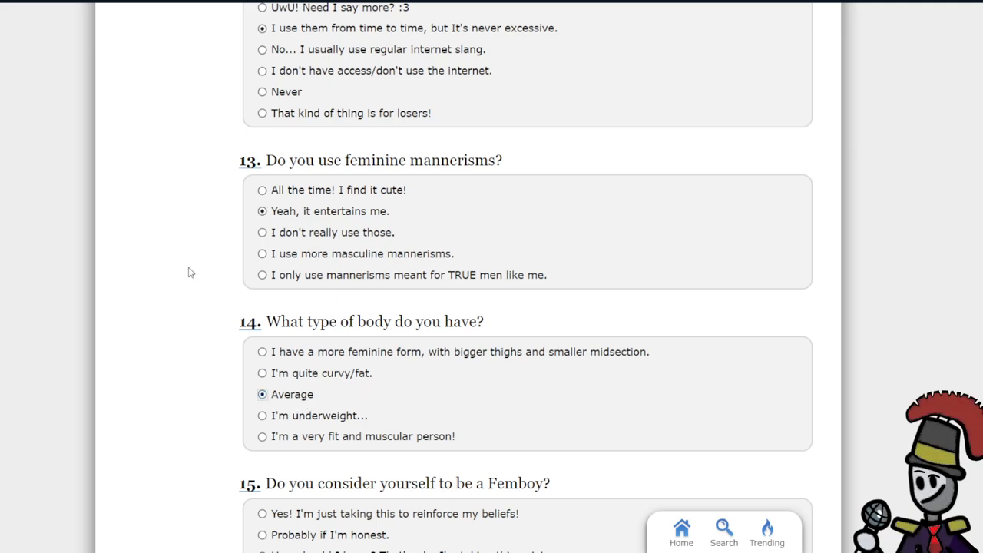
pyautogui.scroll(-3)
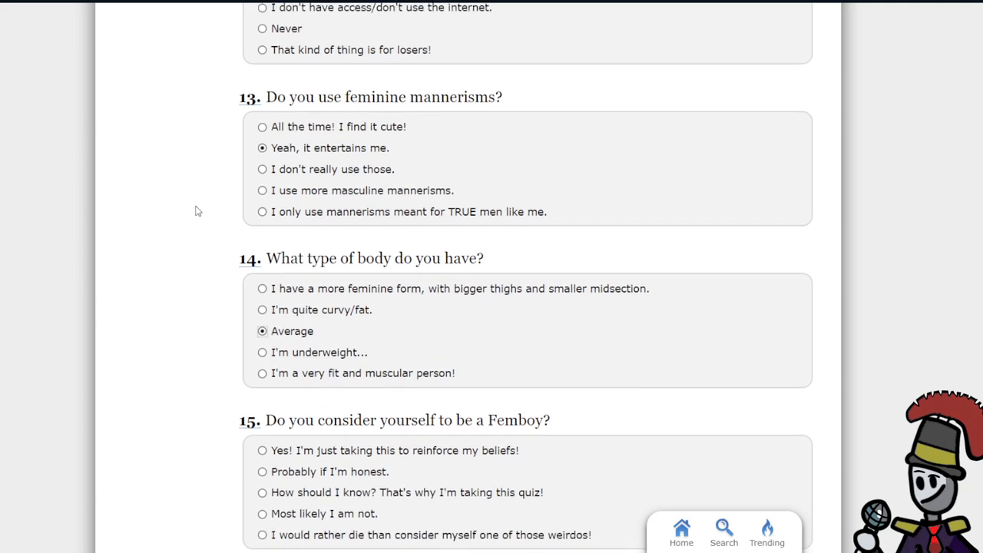
pyautogui.scroll(-3)
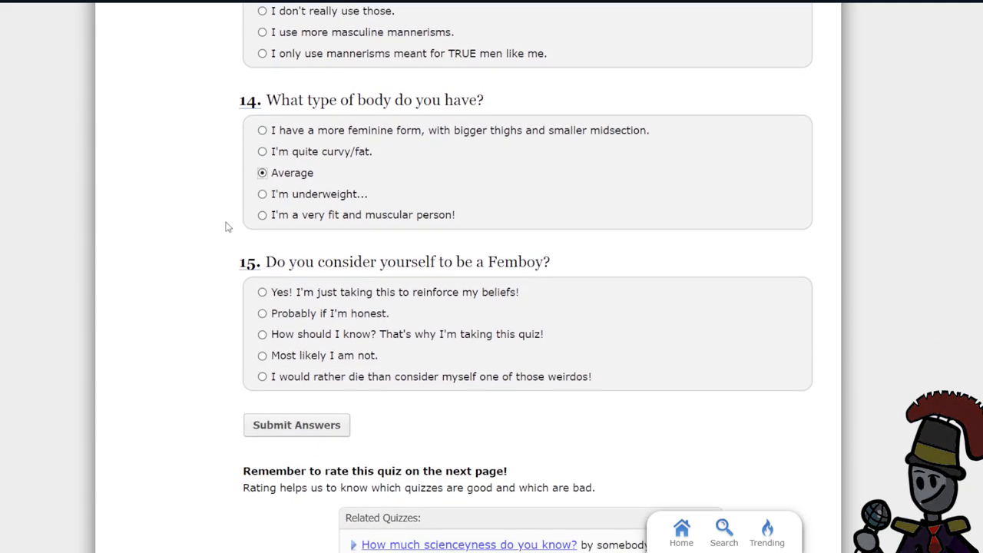
pyautogui.moveTo(344, 326)
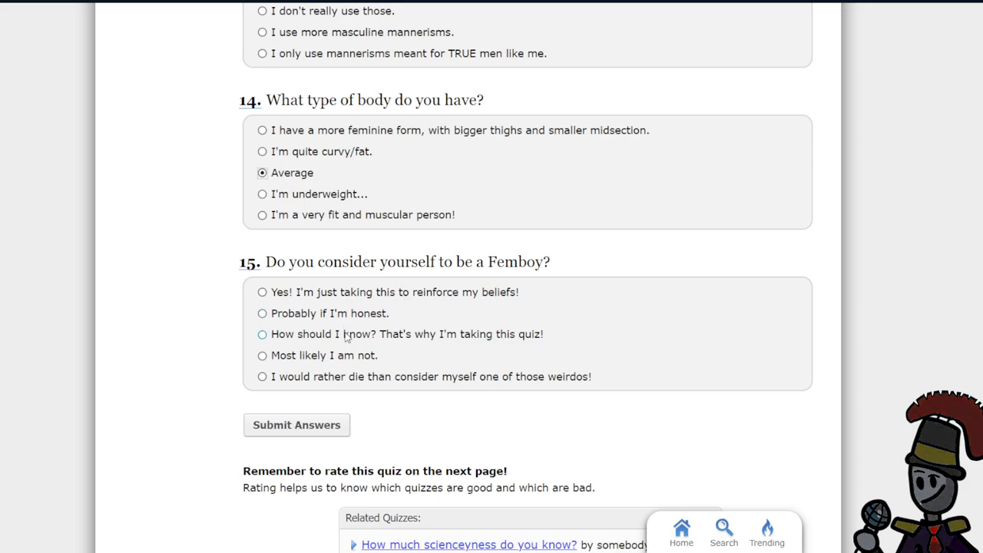
pyautogui.click(261, 333)
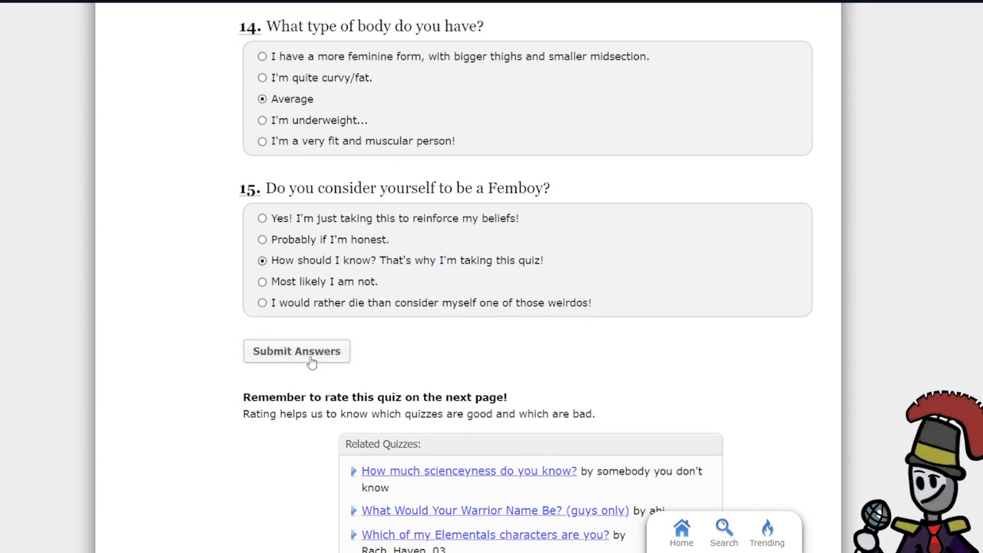
# - Submit the answers to show the 63% Femboy result page
pyautogui.click(296, 350)
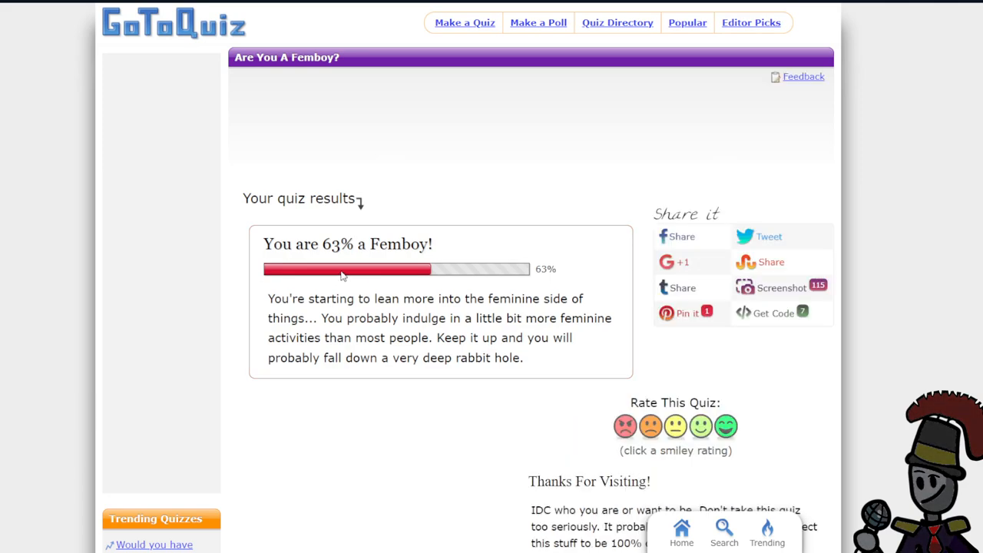
pyautogui.moveTo(378, 247)
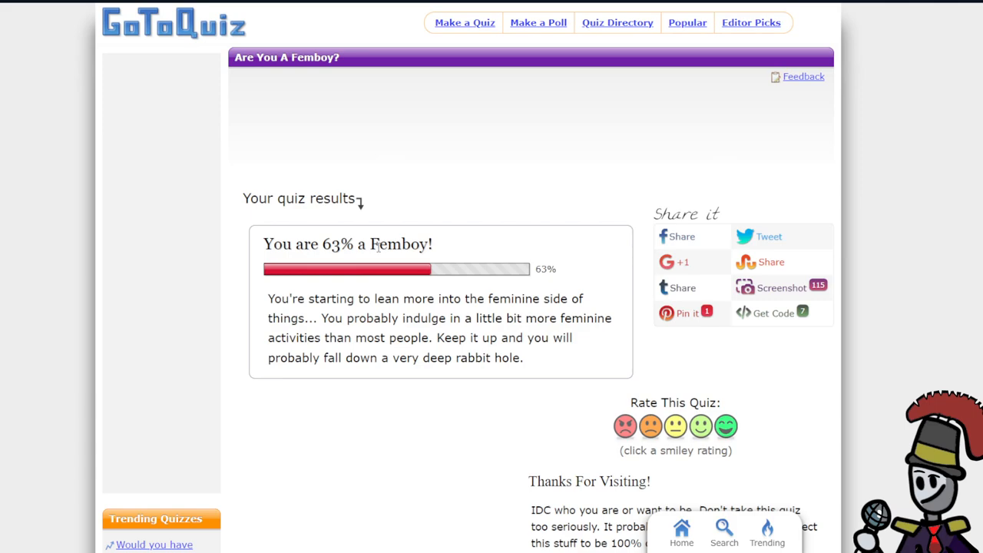
pyautogui.moveTo(335, 311)
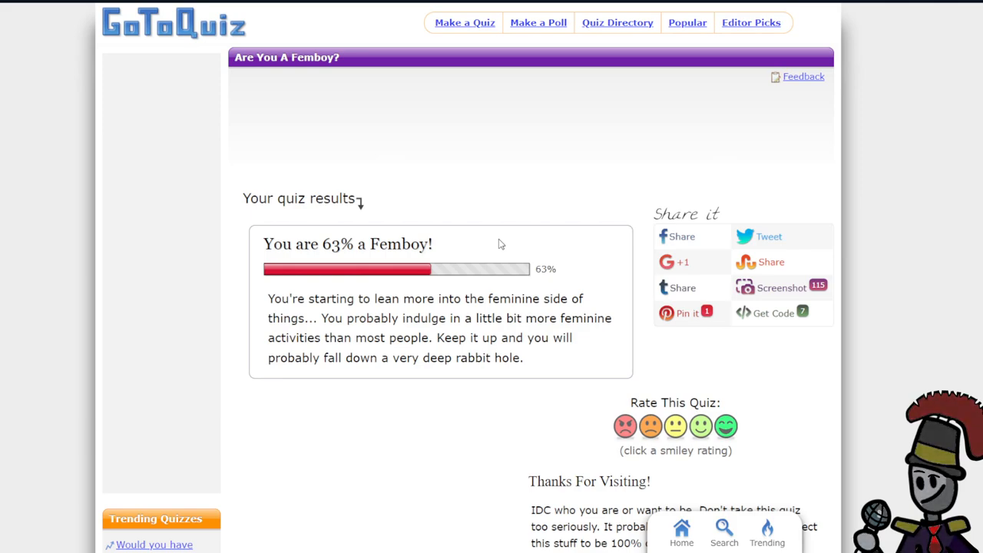
pyautogui.moveTo(513, 215)
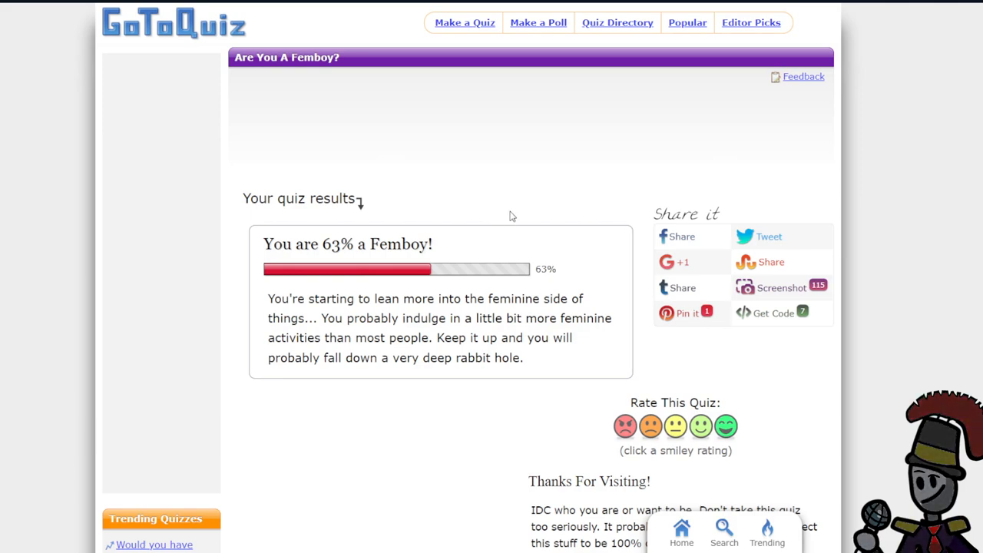